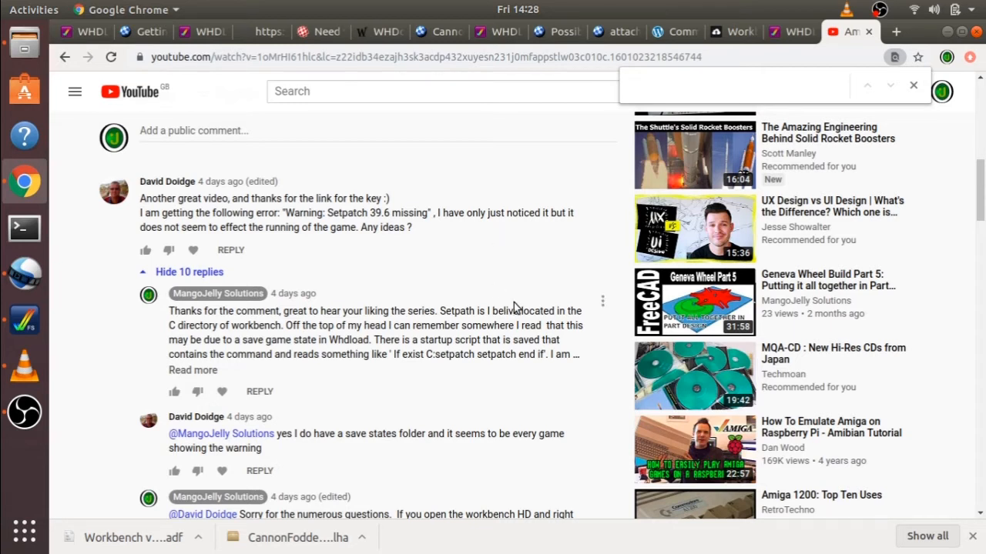
mouse_move(528, 395)
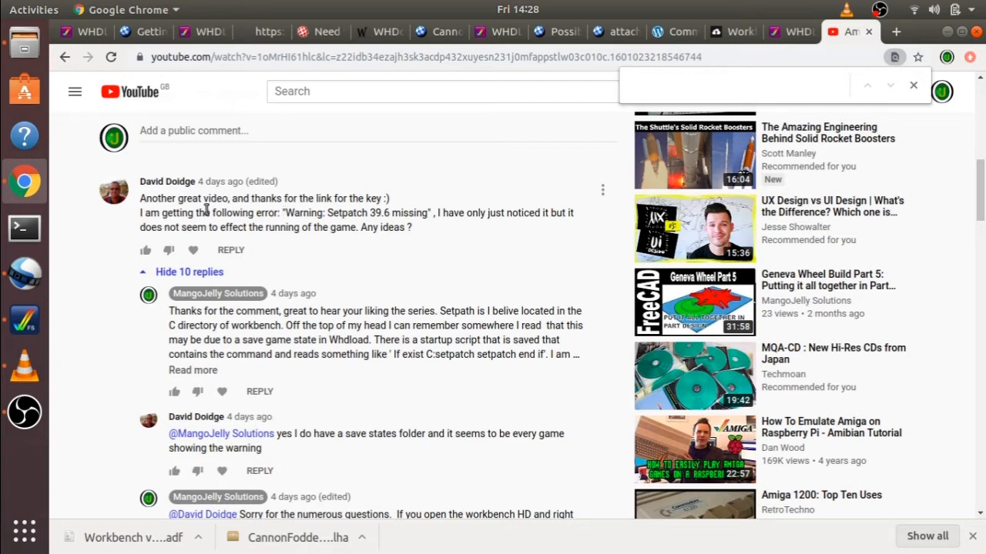
Highlight the quoted SetPatch 39.6 missing warning and the sentence about loading games via the launcher.
left_click_drag(208, 213, 412, 227)
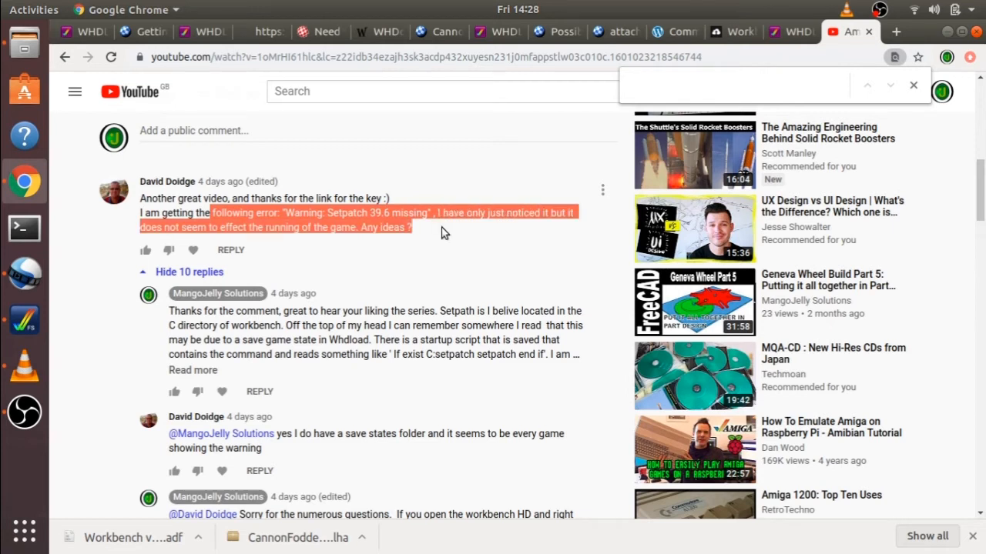
mouse_move(422, 232)
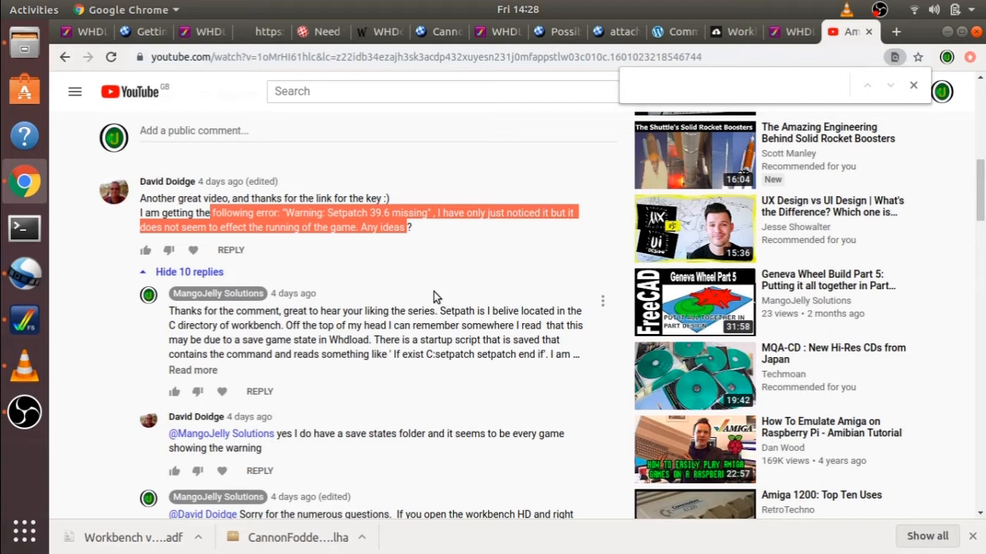
scroll("down", 3)
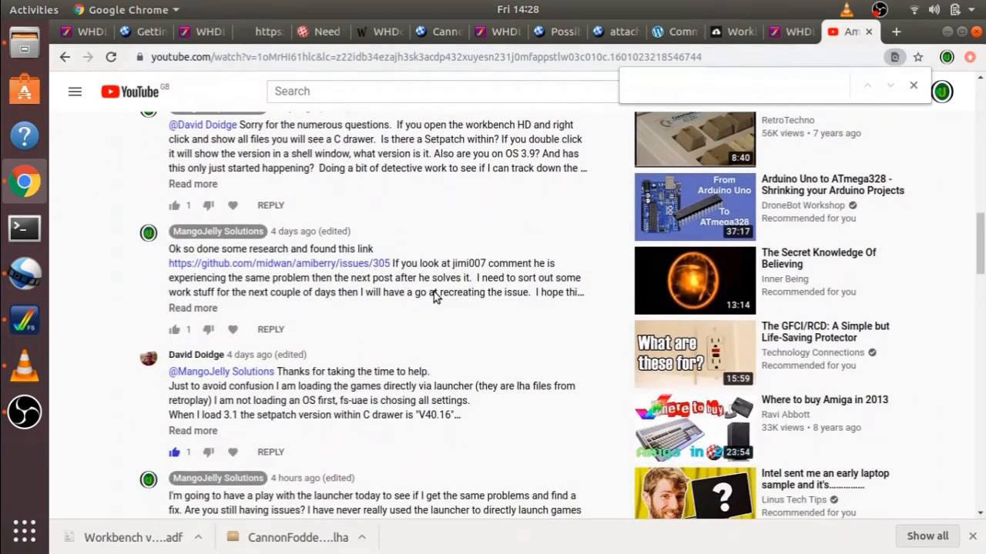
scroll("down", 3)
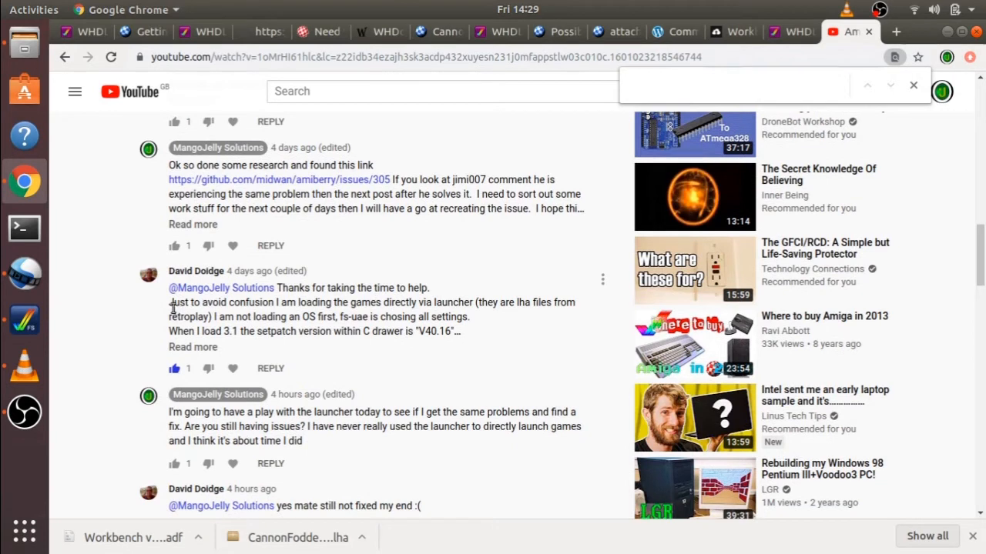
left_click_drag(169, 302, 467, 316)
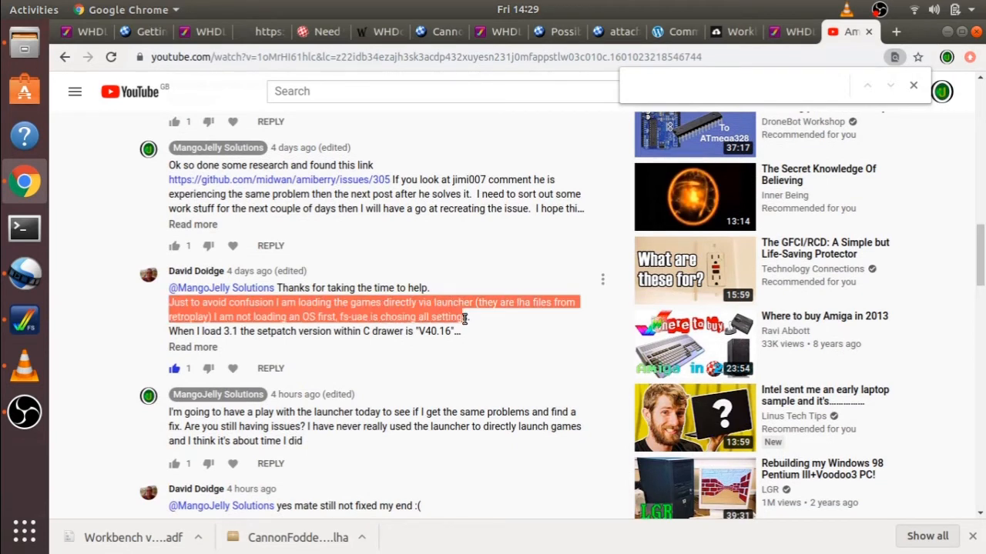
mouse_move(464, 320)
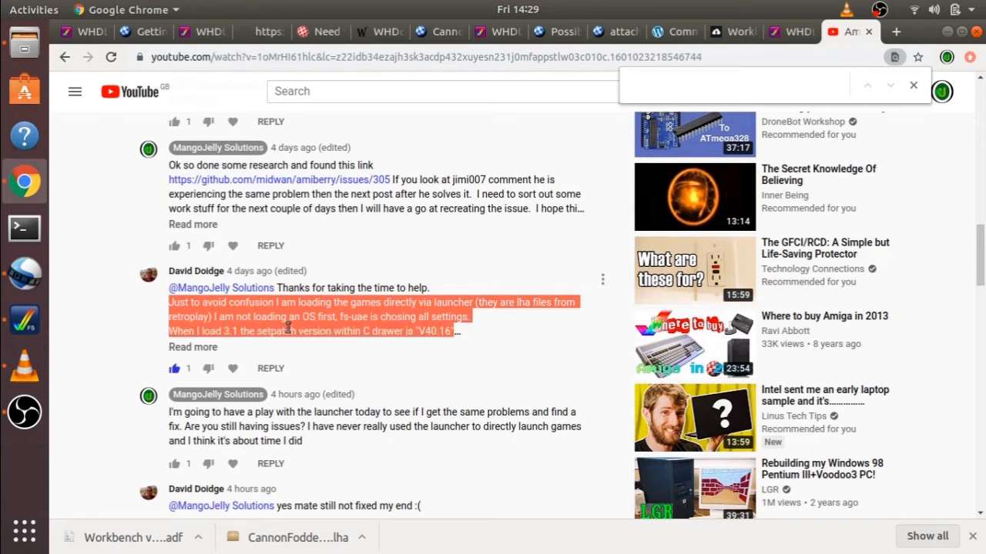
Expand the reply with Read more to reveal the SetPatch and Workbench 3.0 note.
left_click(193, 347)
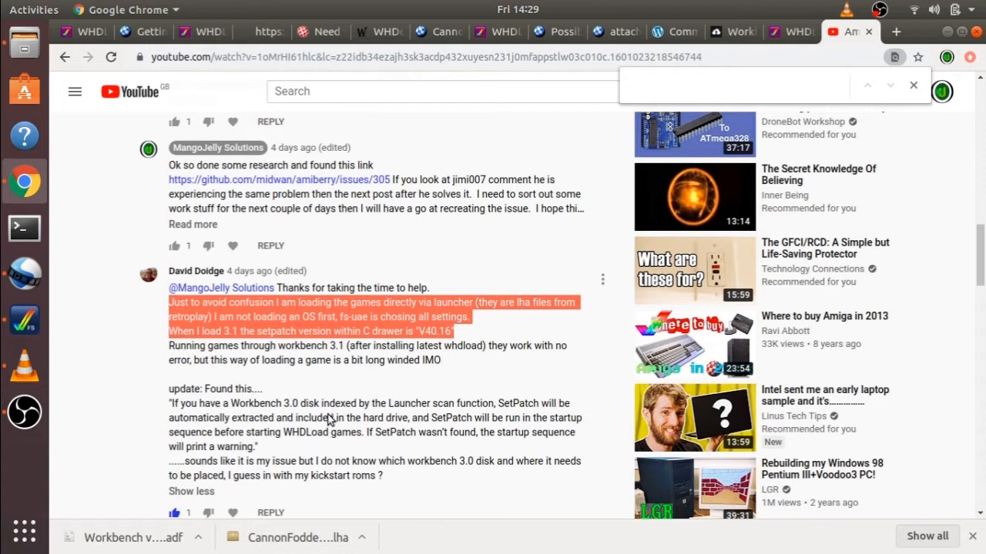
mouse_move(338, 412)
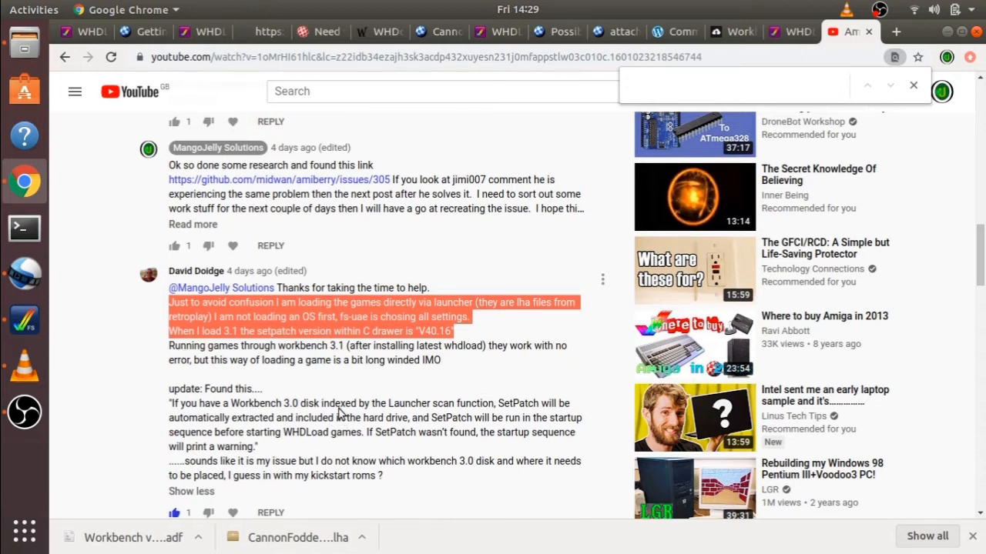
scroll("down", 3)
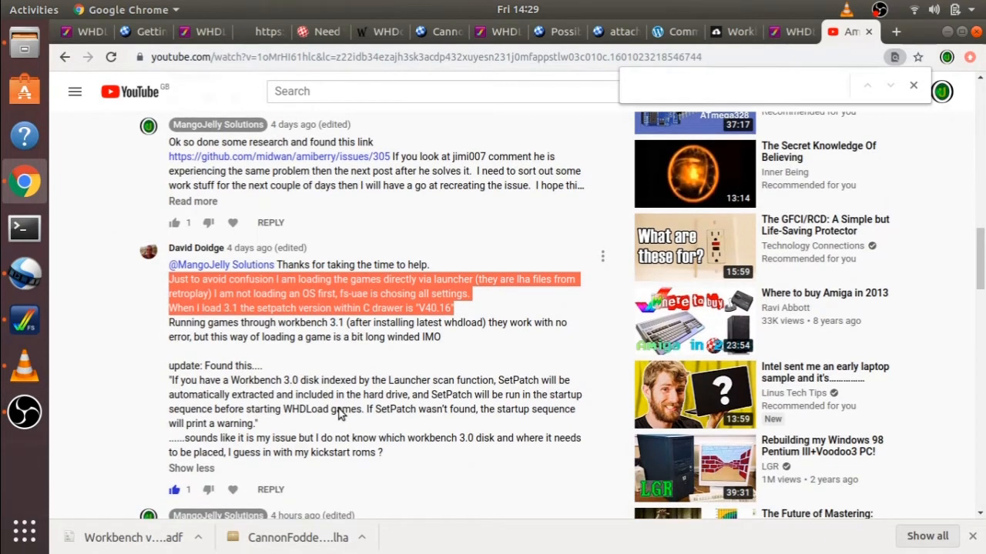
scroll("down", 3)
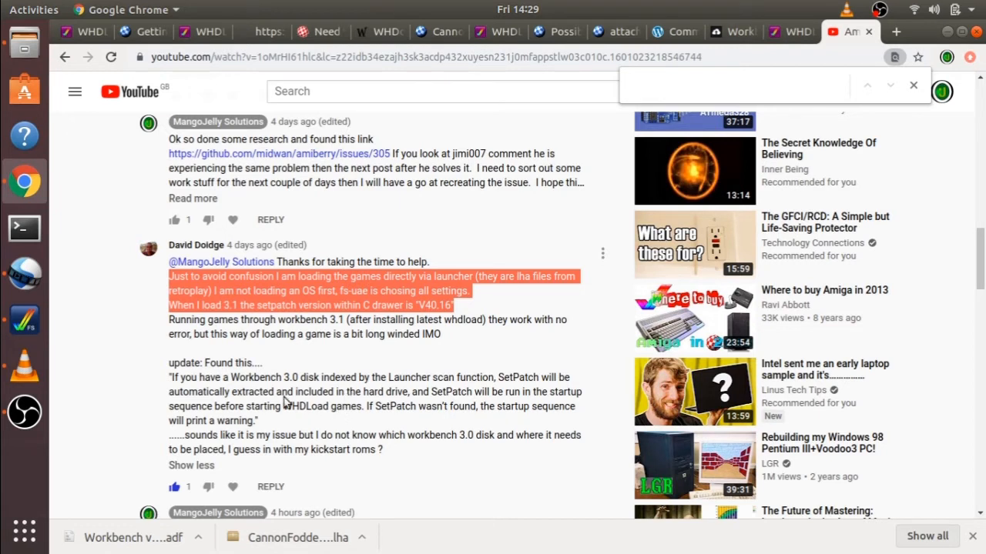
mouse_move(477, 439)
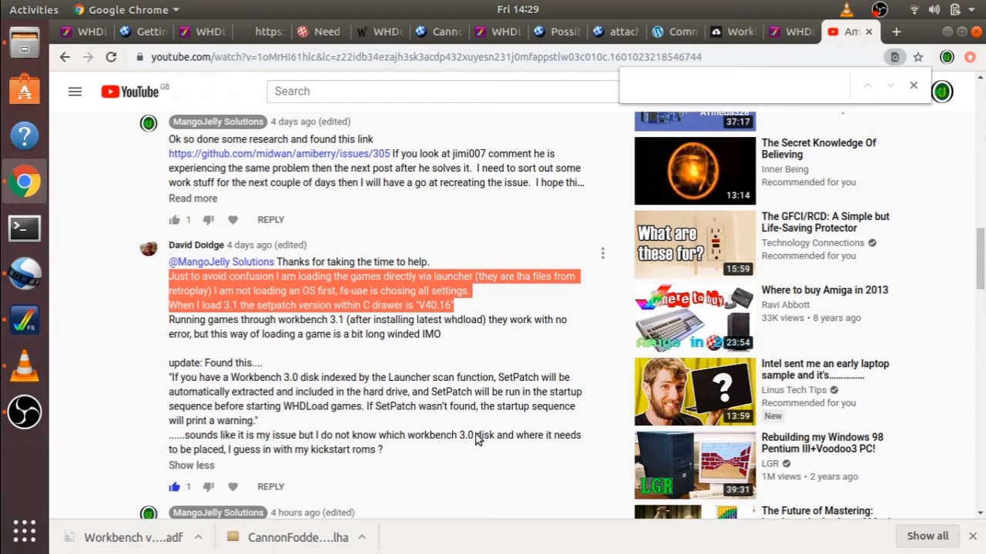
mouse_move(464, 441)
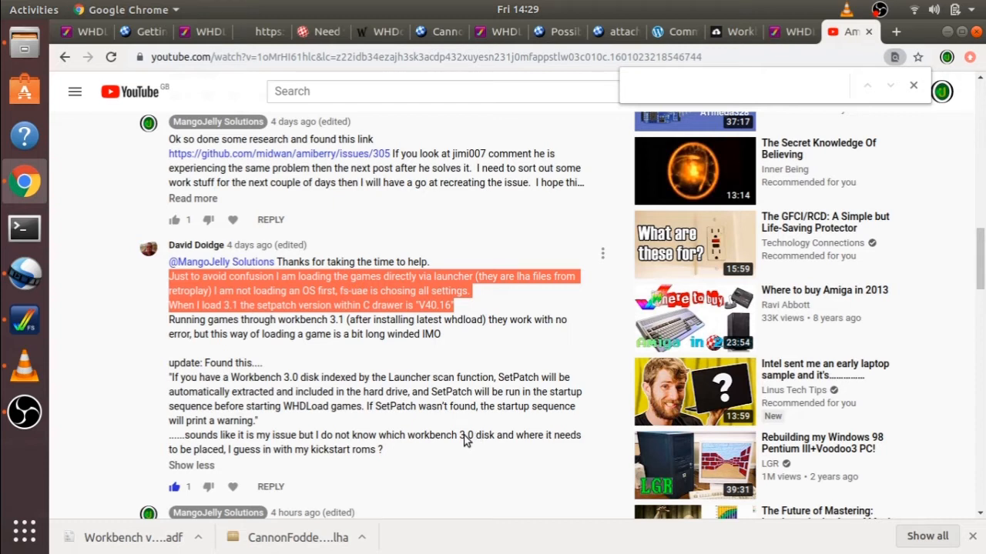
mouse_move(476, 485)
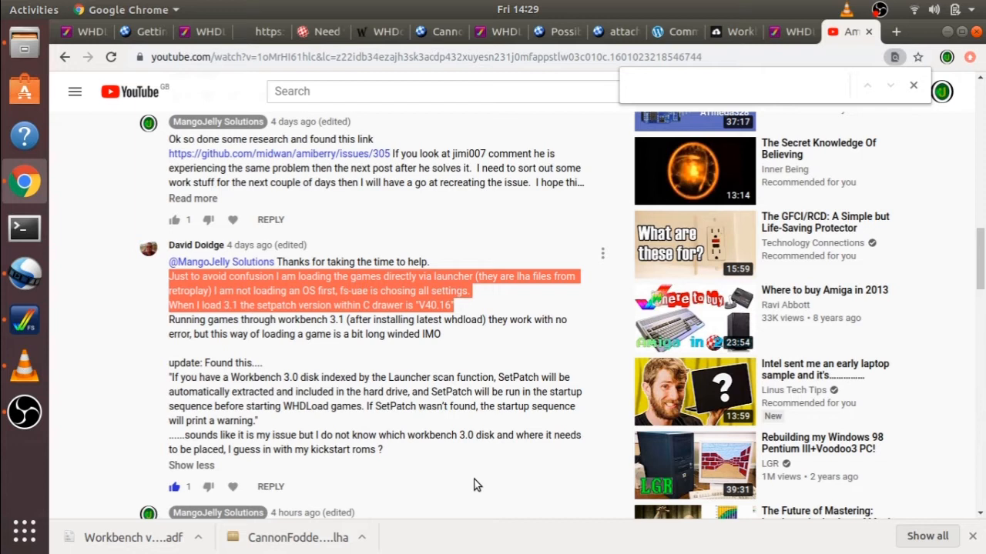
mouse_move(414, 321)
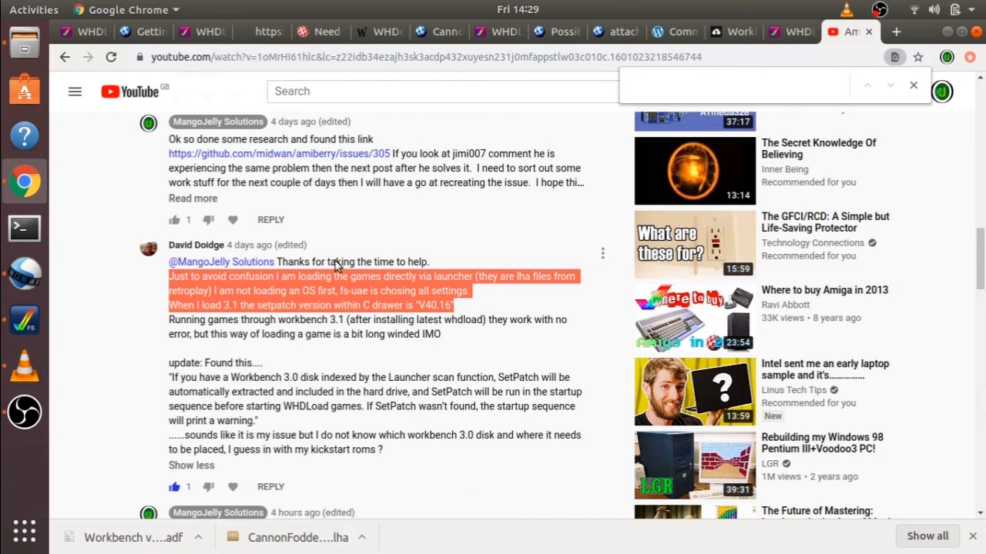
mouse_move(739, 32)
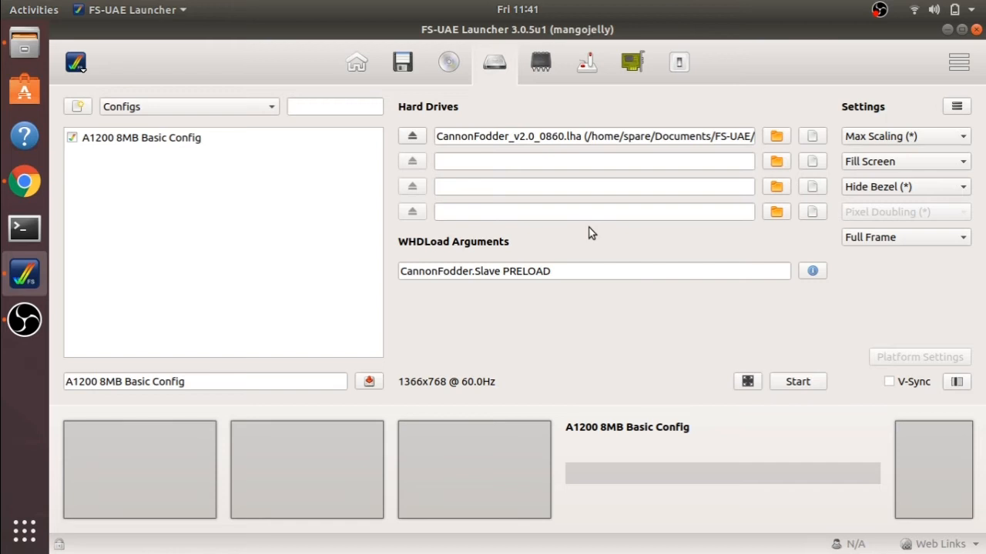
mouse_move(776, 356)
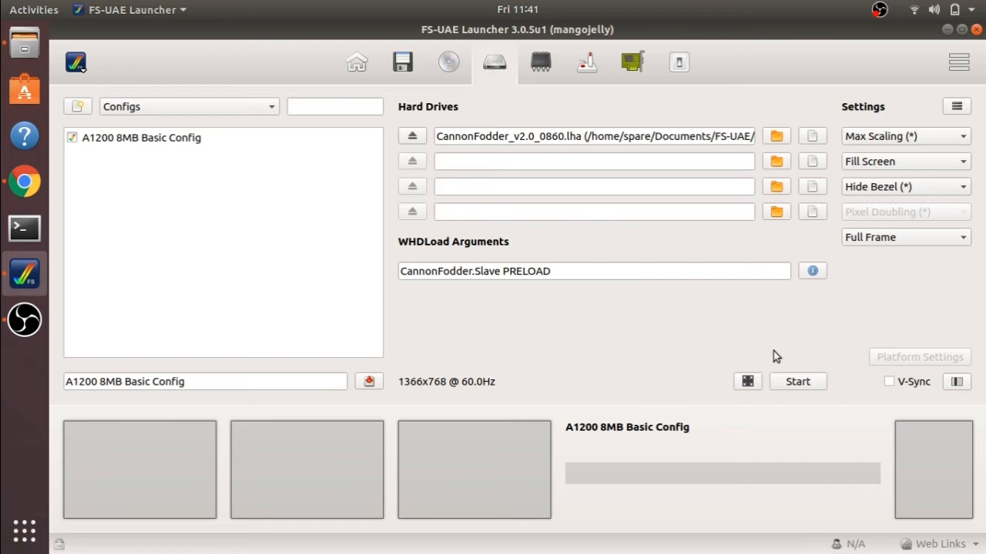
Start the A1200 8MB Basic Config with CannonFodder_v2.0_0860.lha as the hard drive.
left_click(797, 381)
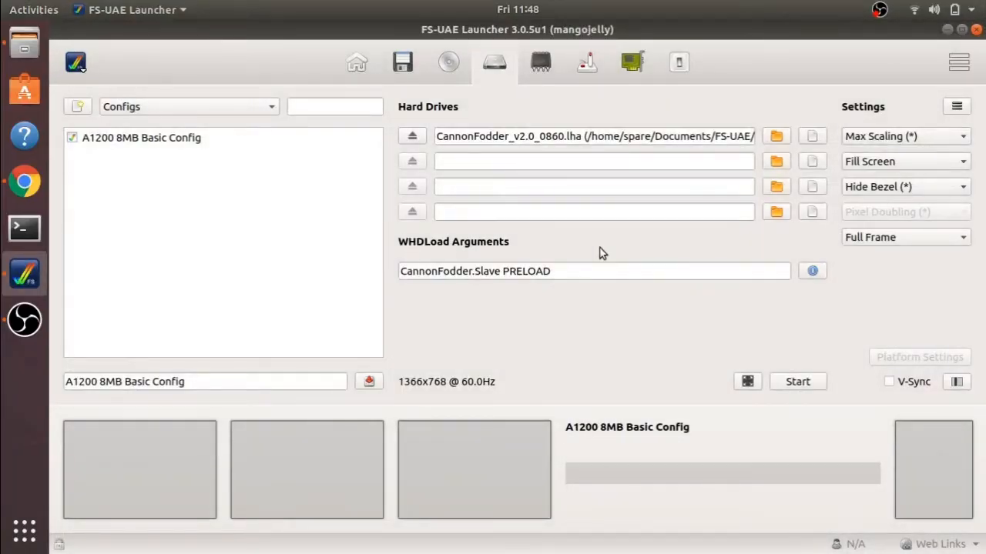
mouse_move(428, 288)
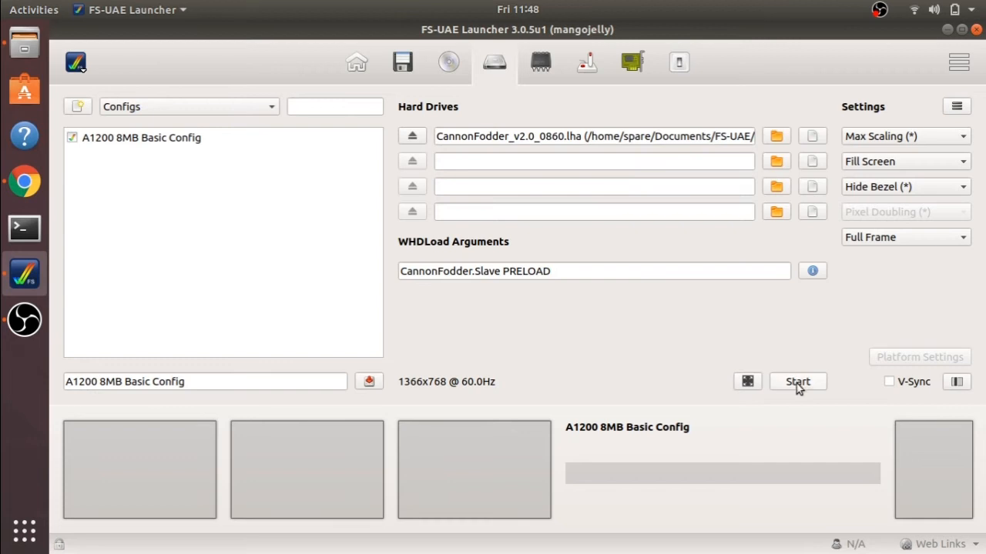
left_click(797, 381)
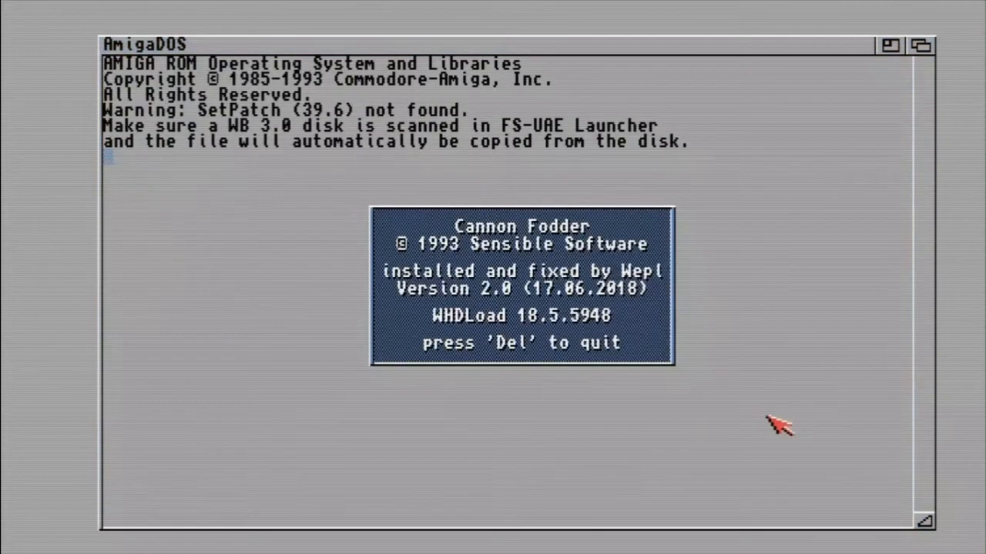
mouse_move(158, 154)
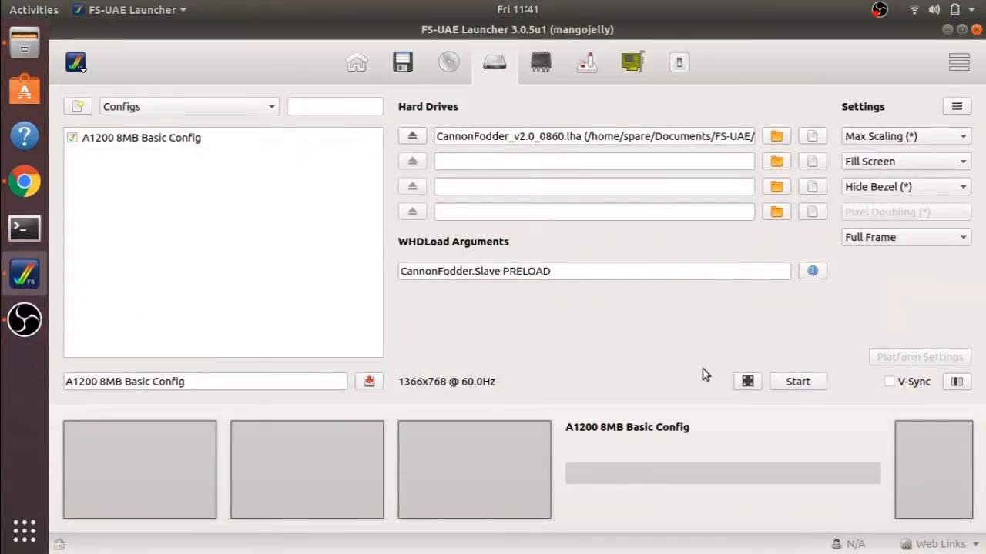
mouse_move(824, 389)
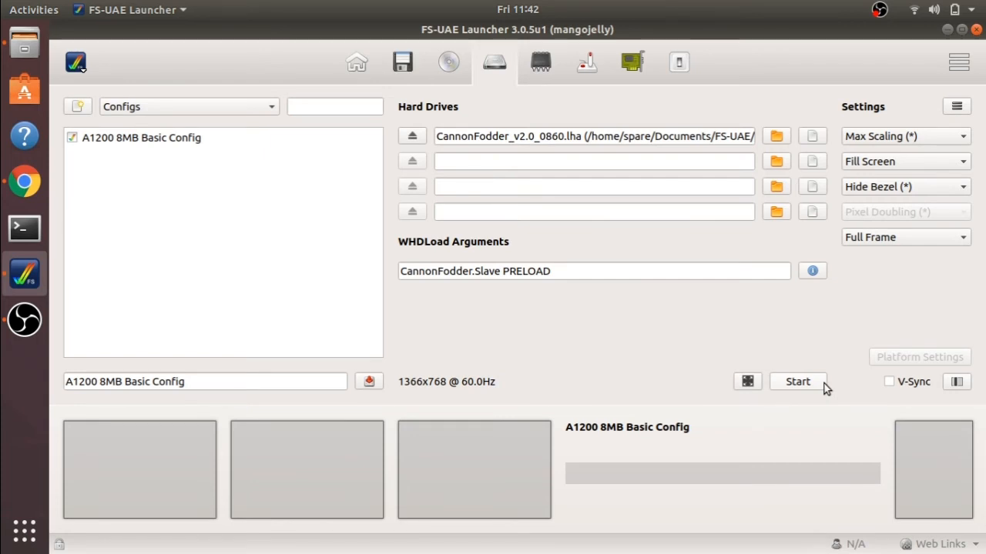
Relaunch the emulator from the A1200 8MB Basic Config.
left_click(798, 381)
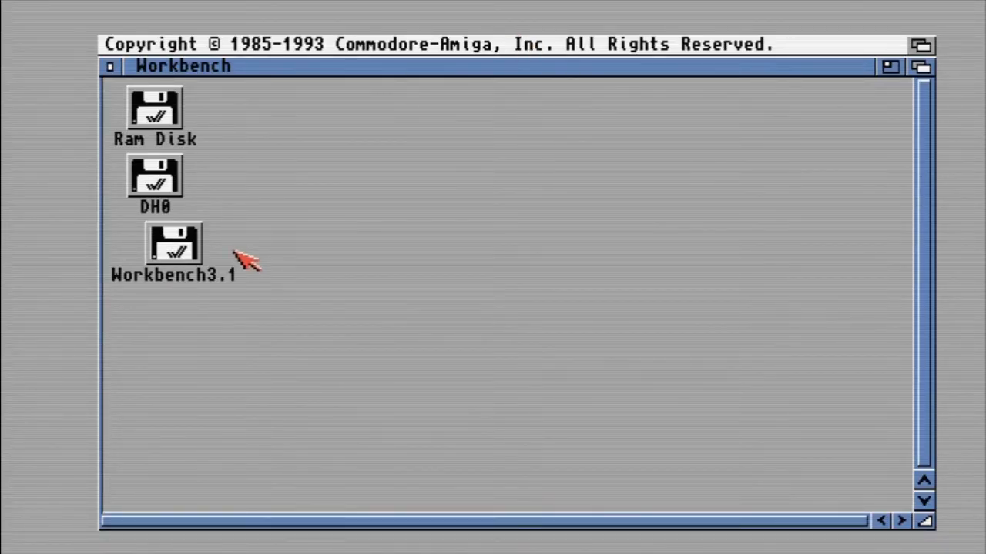
Run SetPatch from the Workbench3.1 disk, then close the output window reporting V40.16.
left_click(172, 243)
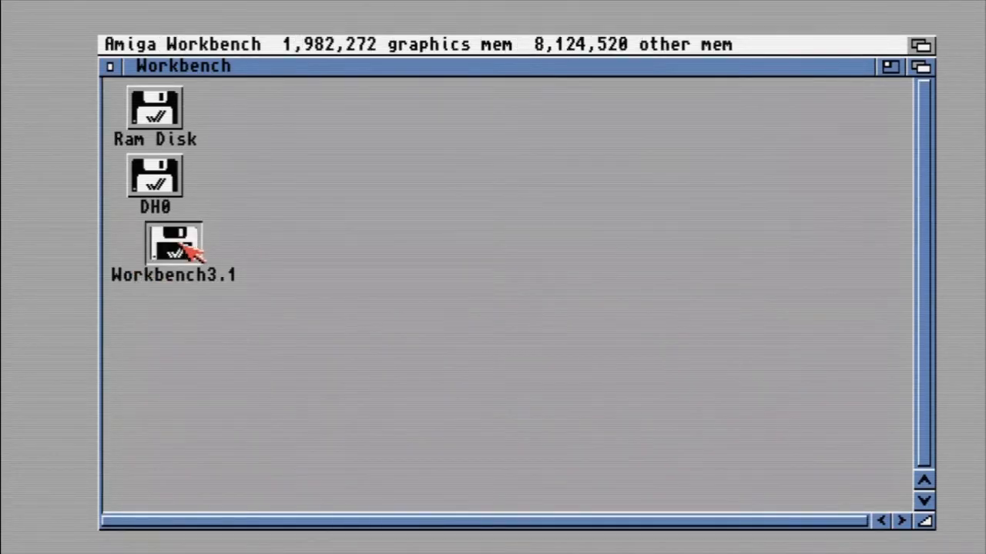
double_click(173, 245)
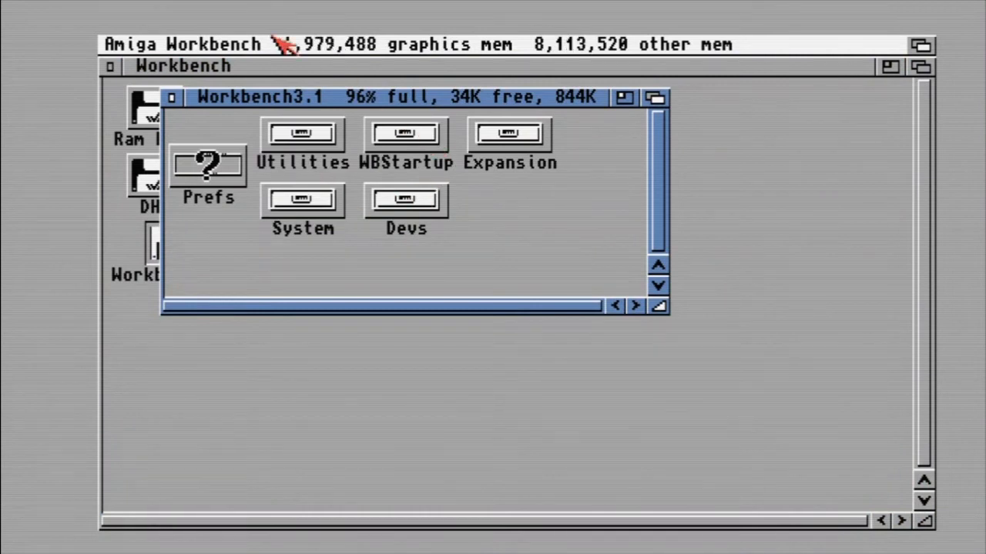
left_click(252, 44)
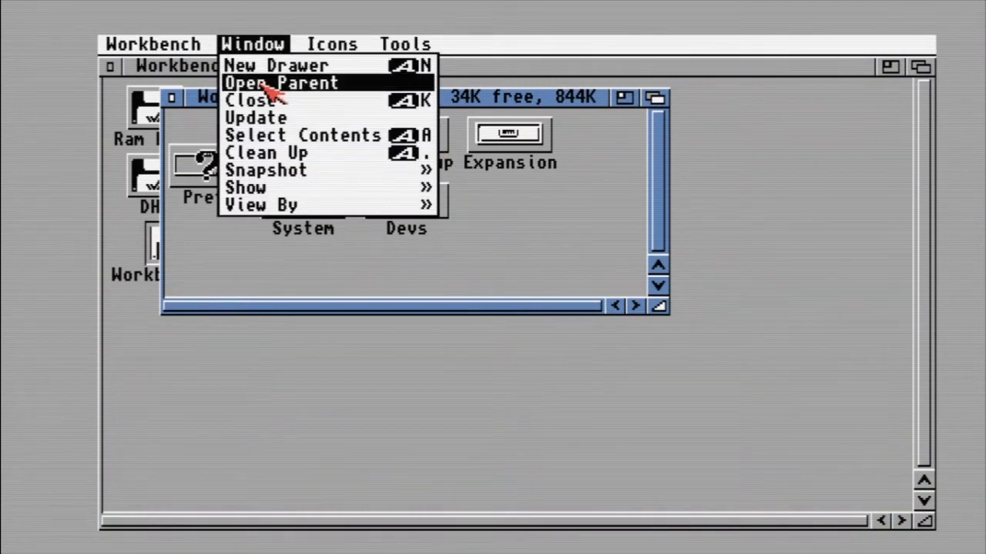
mouse_move(262, 187)
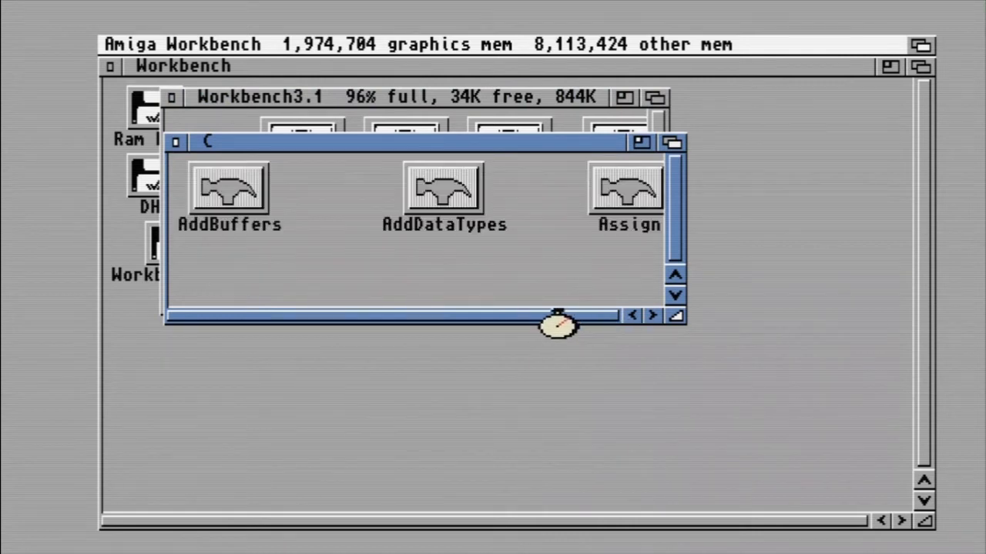
scroll("right", 3)
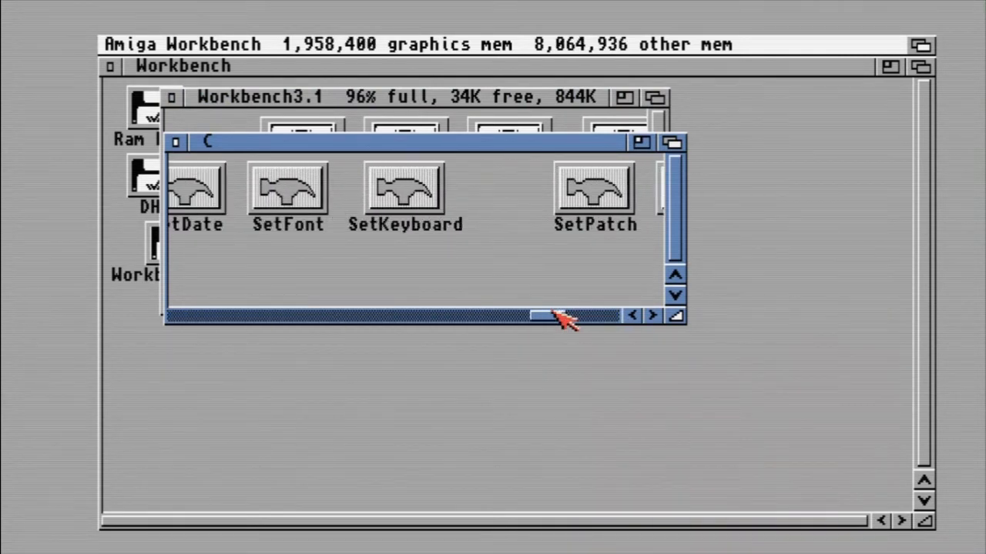
double_click(595, 189)
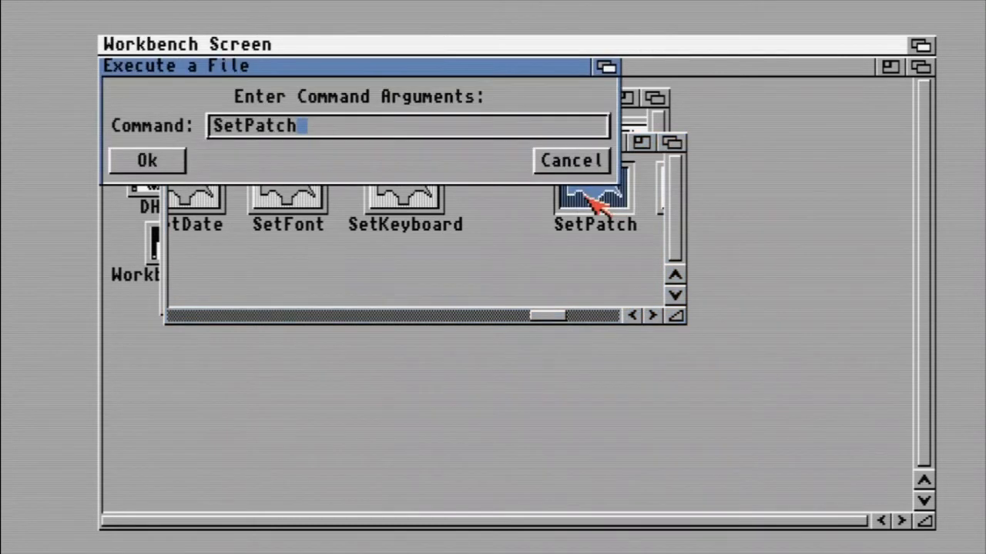
mouse_move(161, 166)
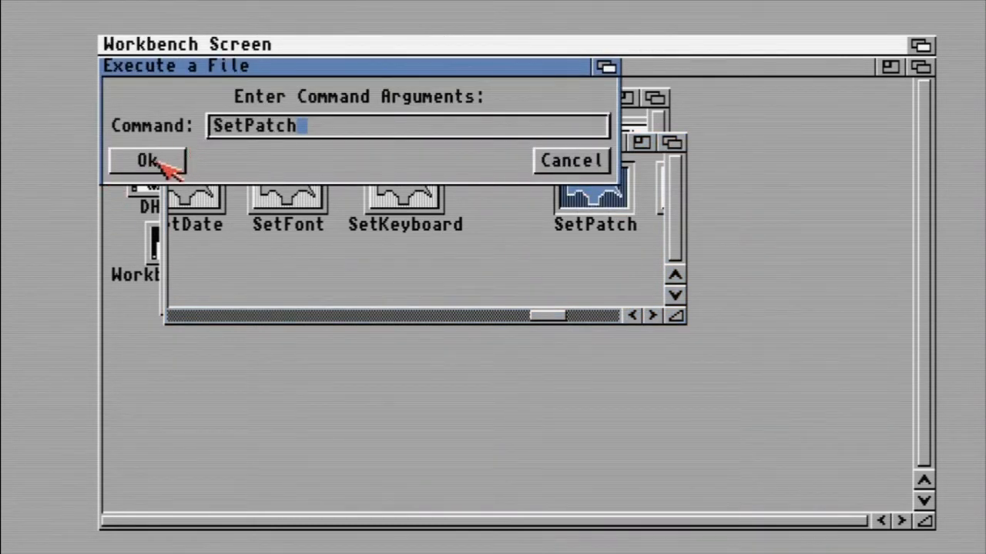
left_click(146, 160)
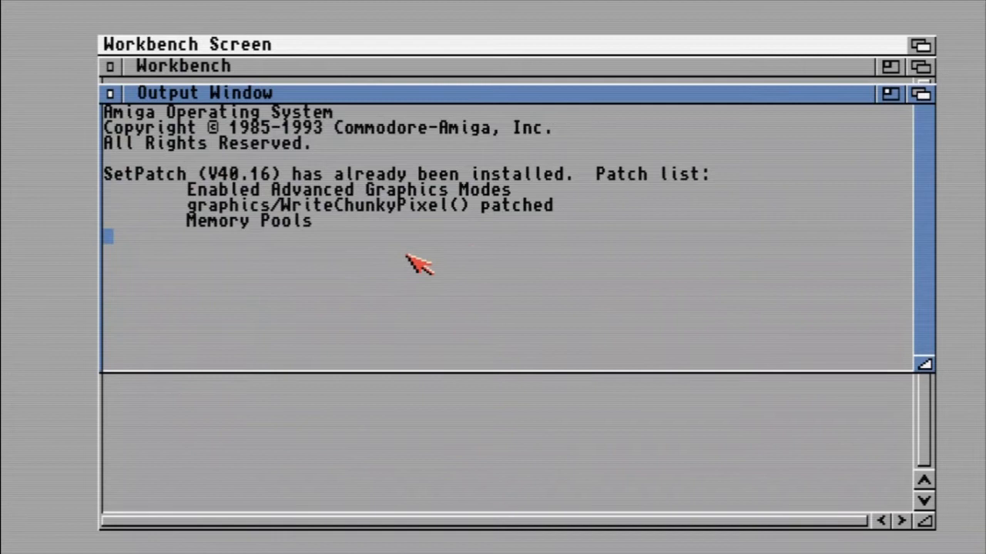
mouse_move(270, 189)
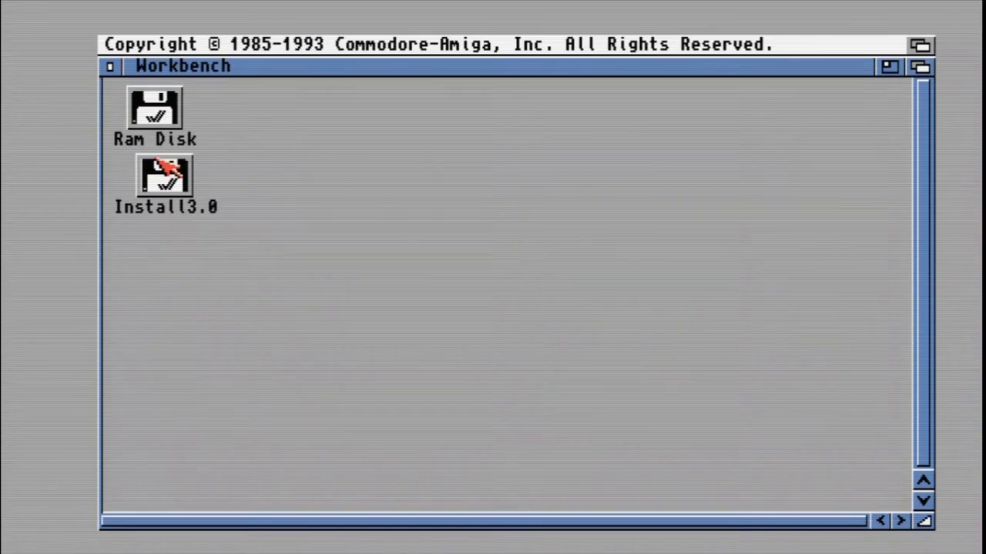
Open Install3.0, show all files, and run SetPatch from its C drawer.
double_click(164, 176)
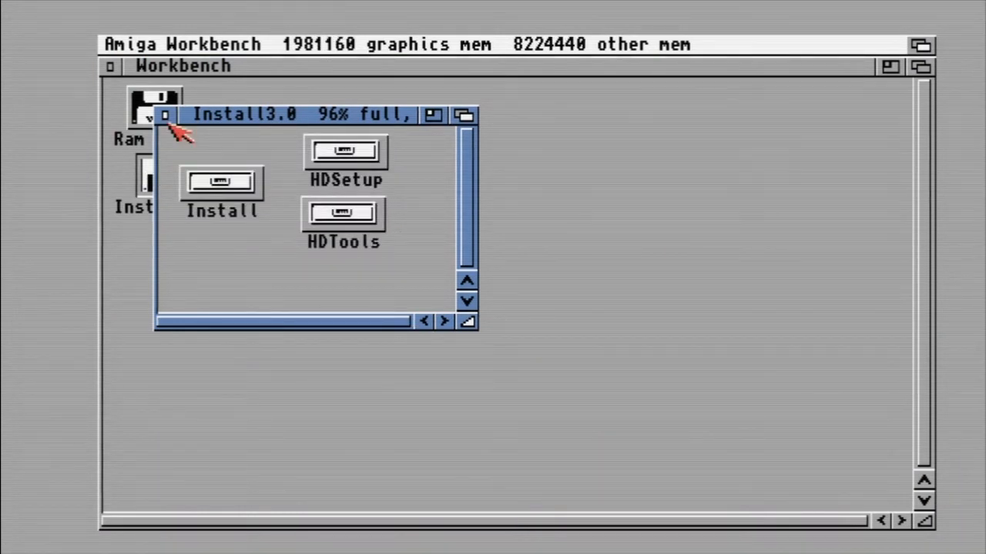
left_click(254, 43)
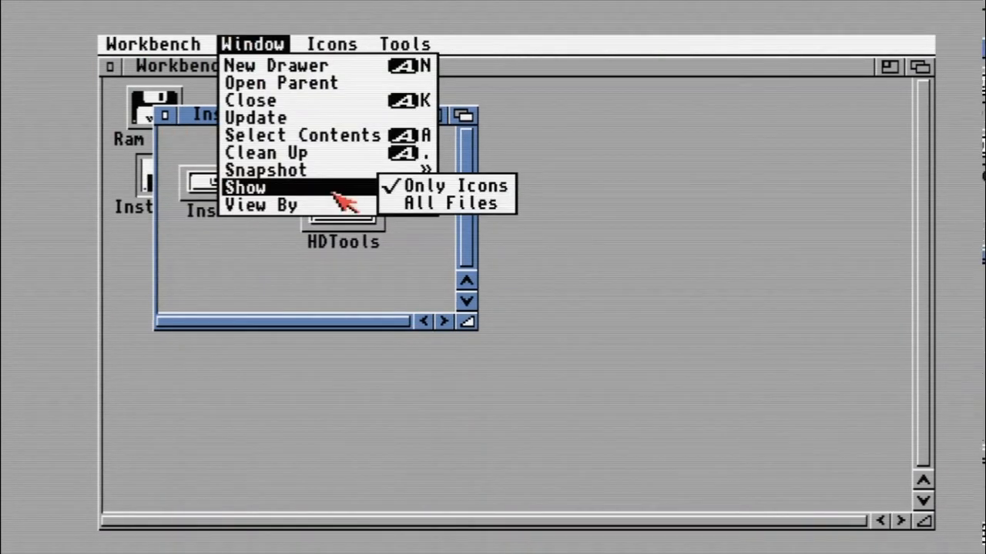
left_click(454, 202)
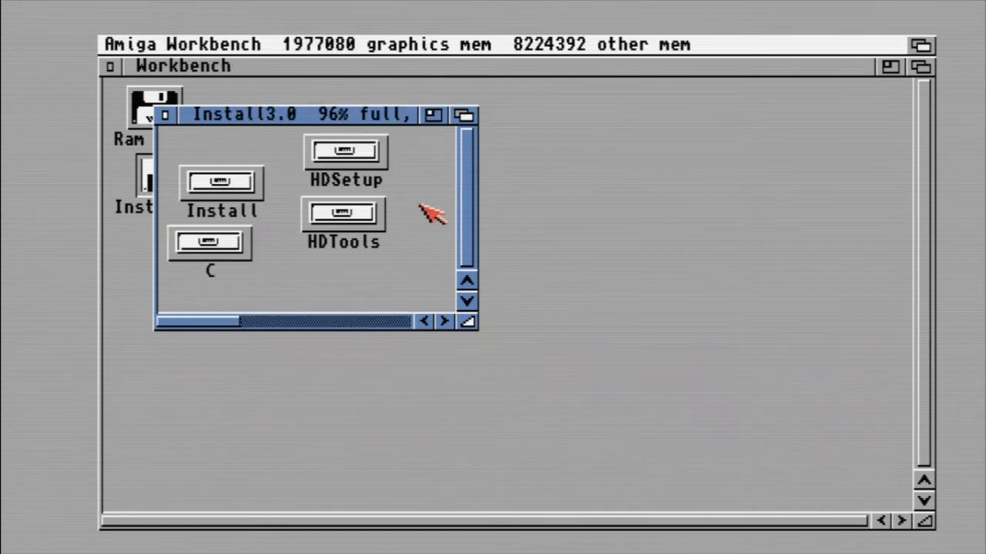
double_click(210, 244)
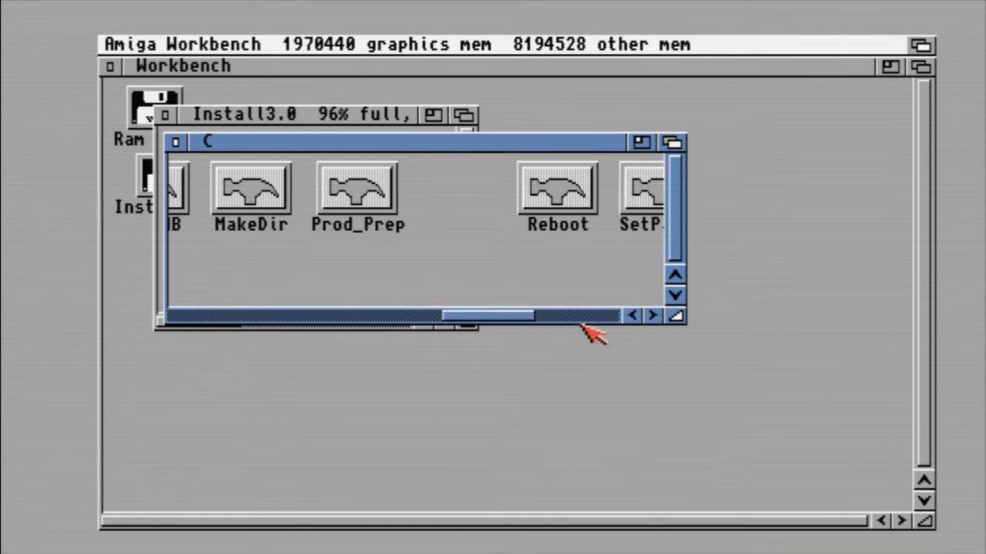
double_click(643, 193)
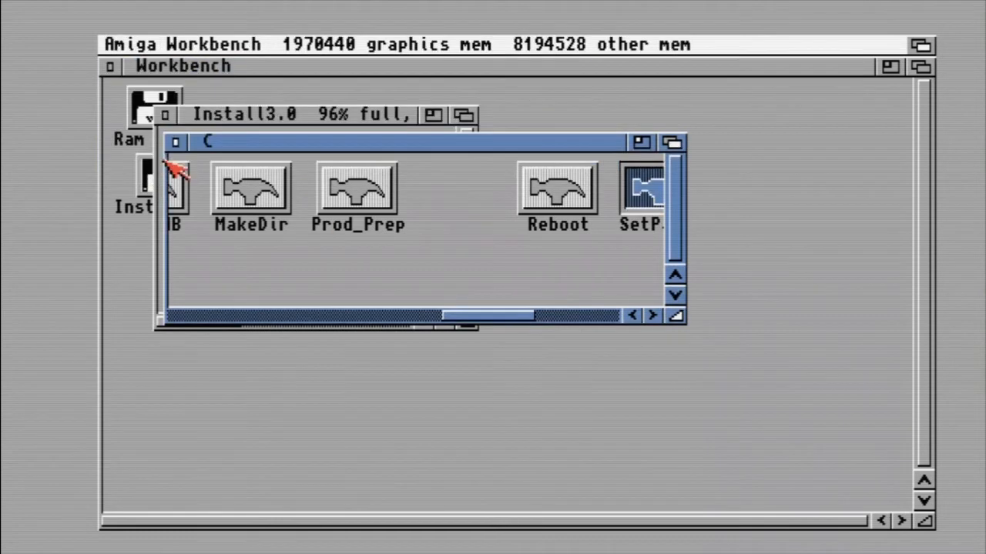
double_click(643, 189)
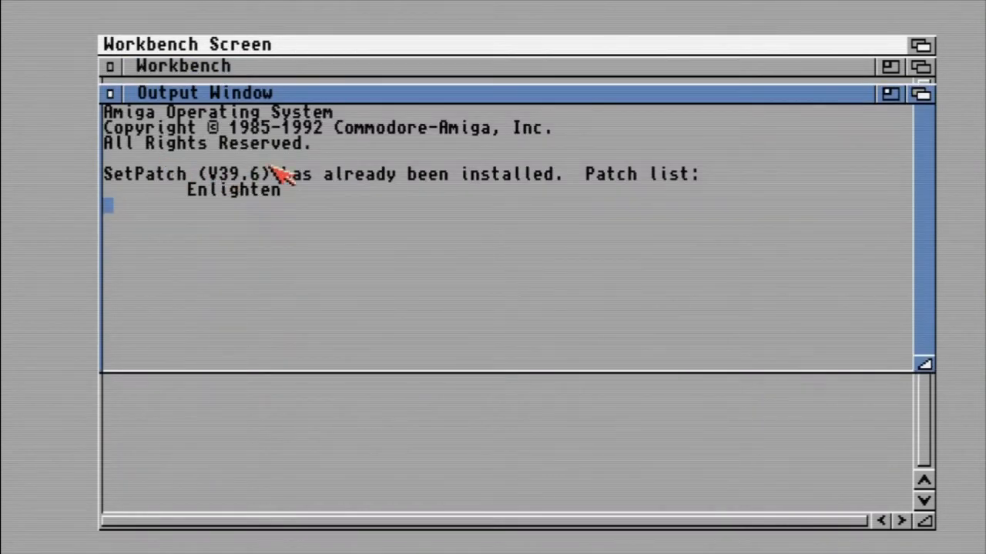
mouse_move(104, 52)
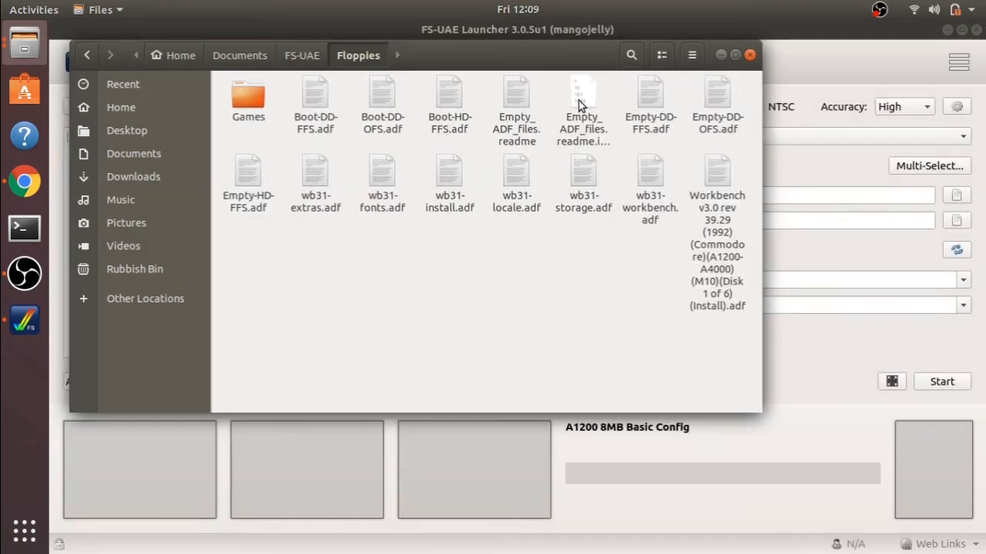
mouse_move(450, 153)
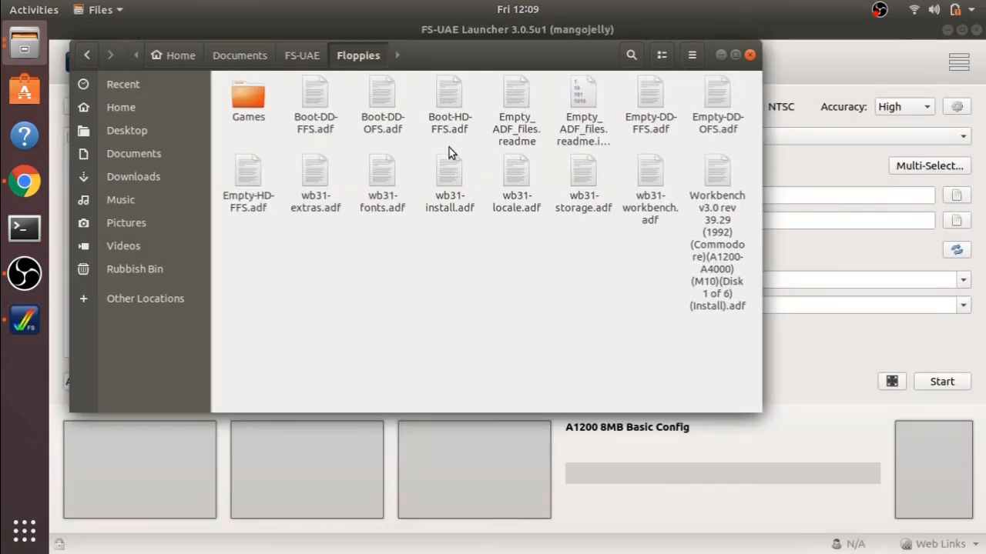
mouse_move(527, 316)
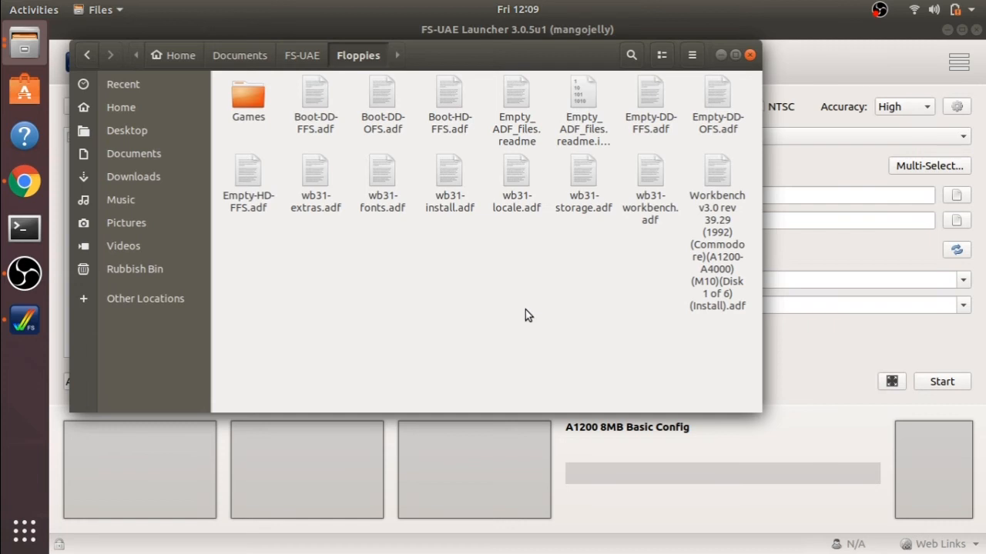
Go up from Floppies to the FS-UAE folder and close the Files window.
left_click(302, 54)
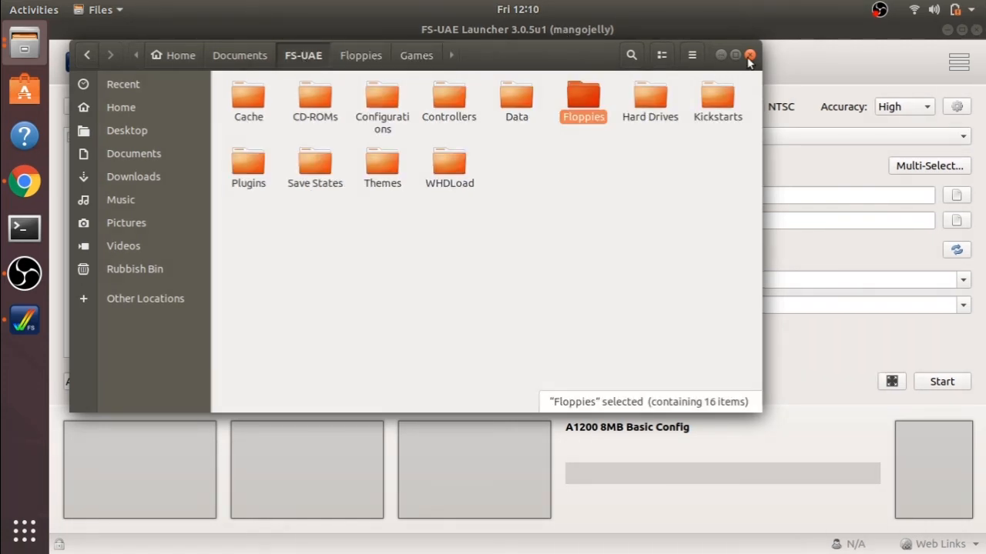
left_click(748, 55)
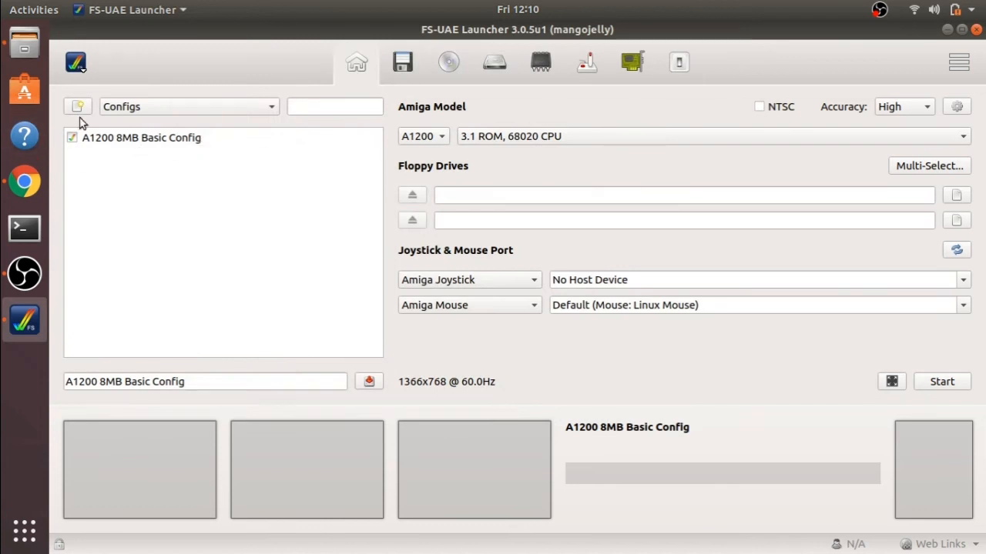
Add Documents/FS-UAE/Floppies to Update File Database scan paths and scan until complete.
left_click(75, 62)
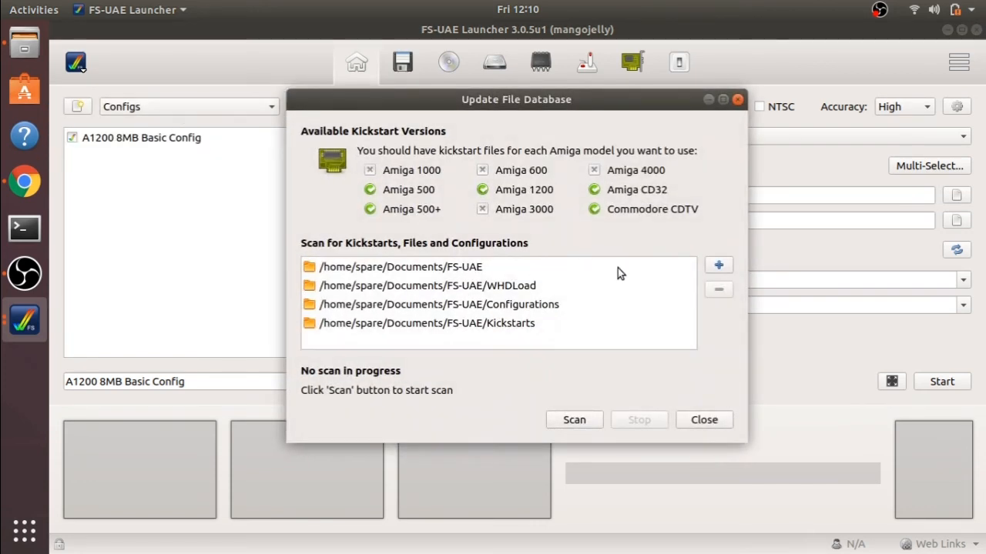
mouse_move(717, 266)
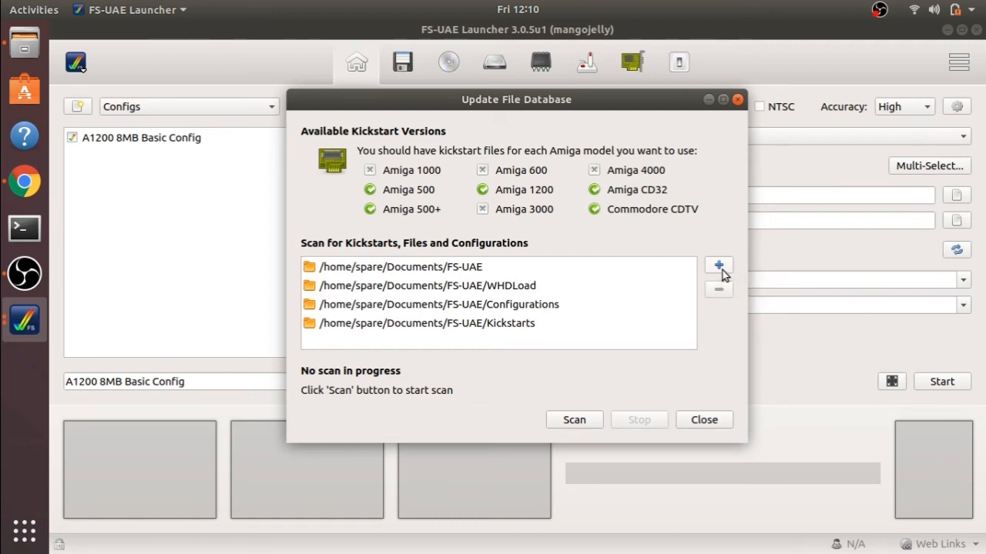
left_click(718, 266)
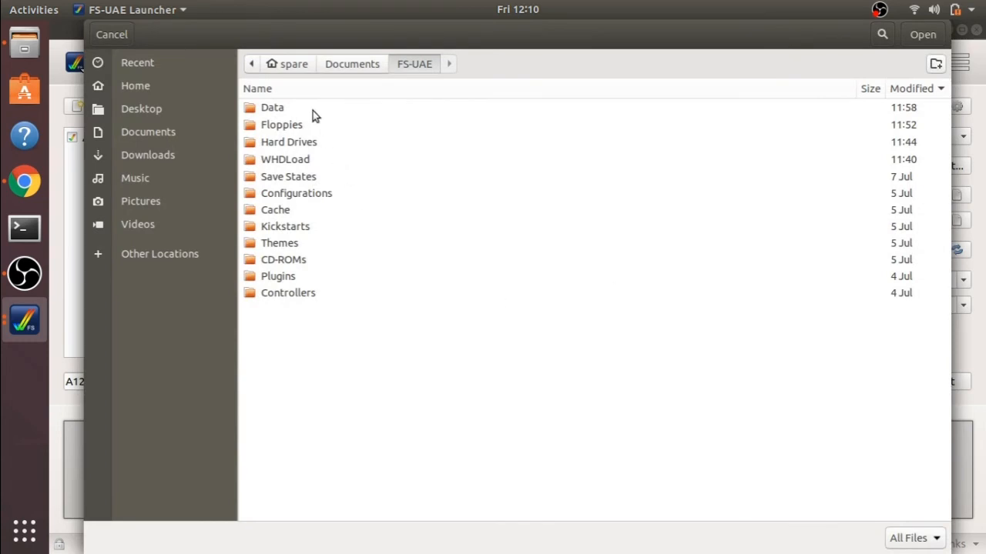
mouse_move(291, 132)
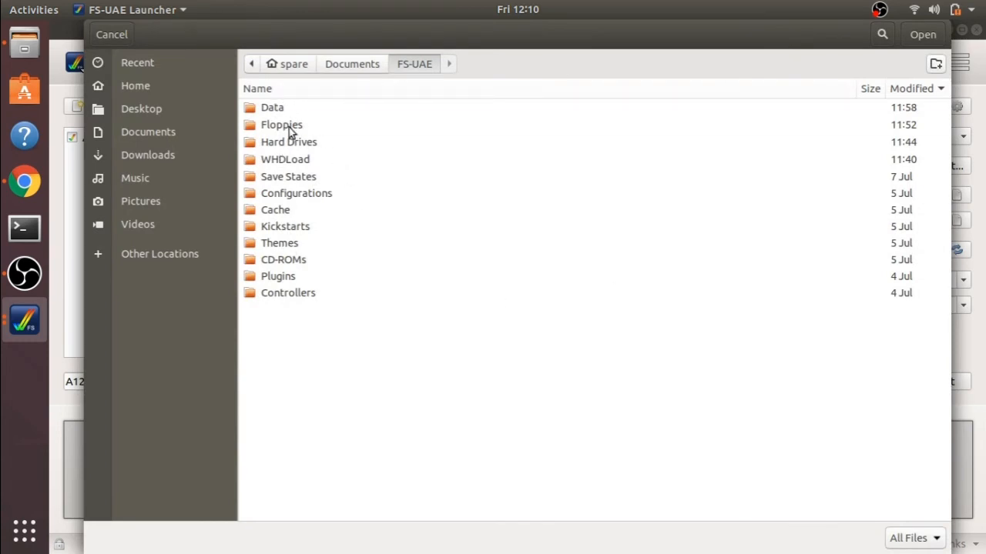
double_click(281, 124)
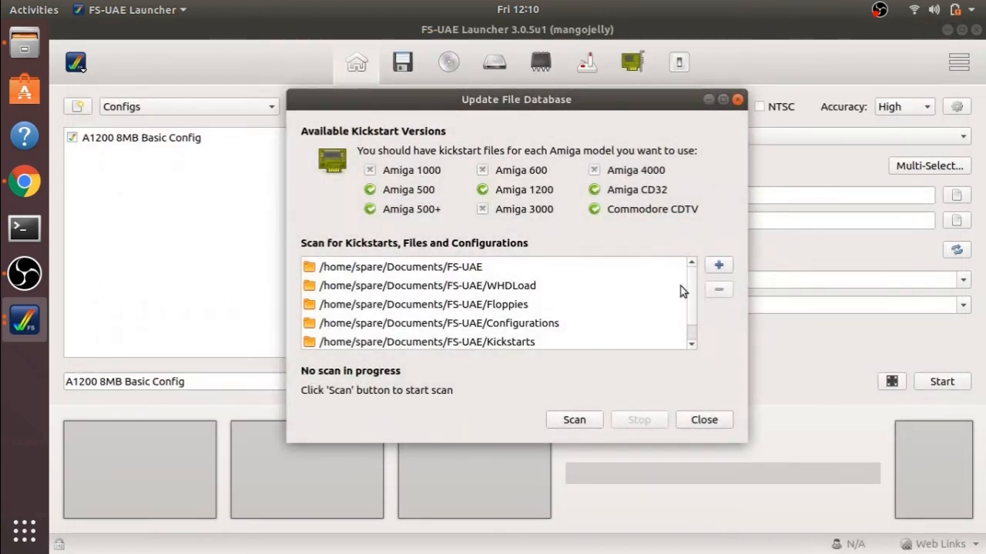
left_click(574, 419)
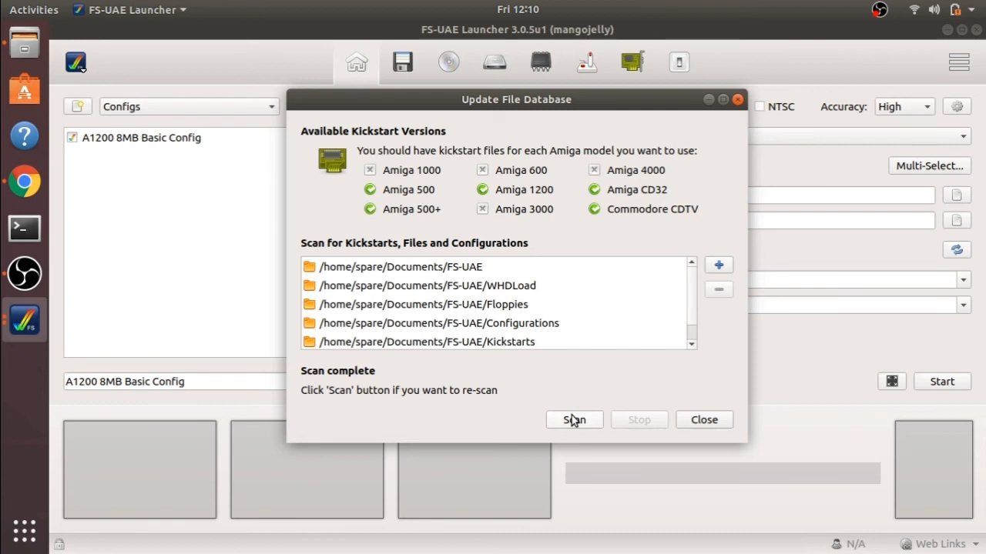
left_click(423, 304)
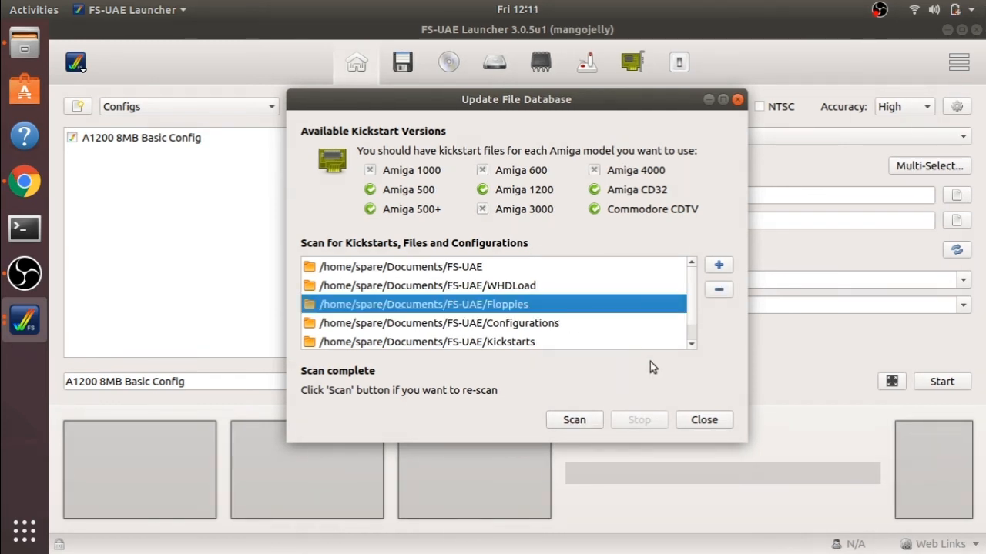
mouse_move(666, 426)
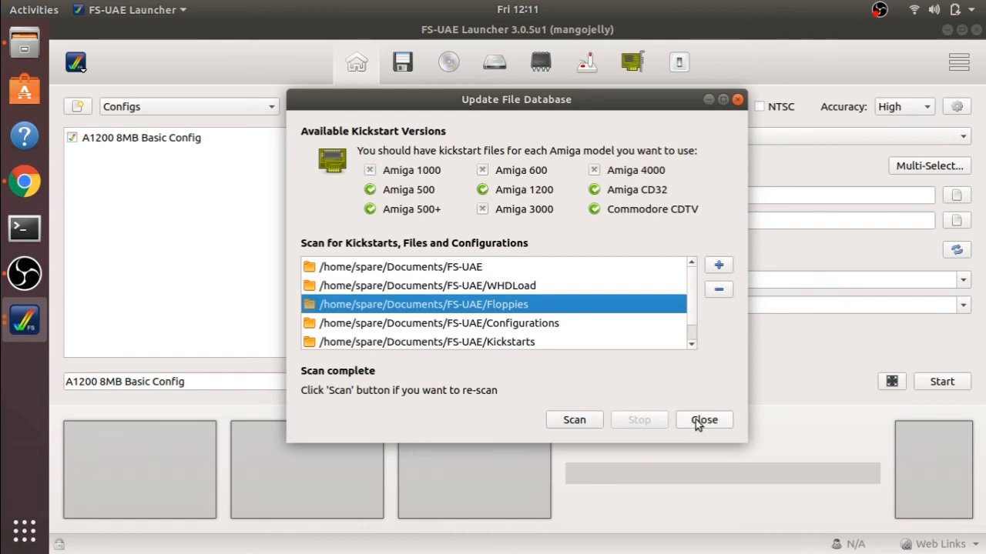
Close the file database dialog, check the Hard Drives tab, and start Cannon Fodder.
left_click(704, 419)
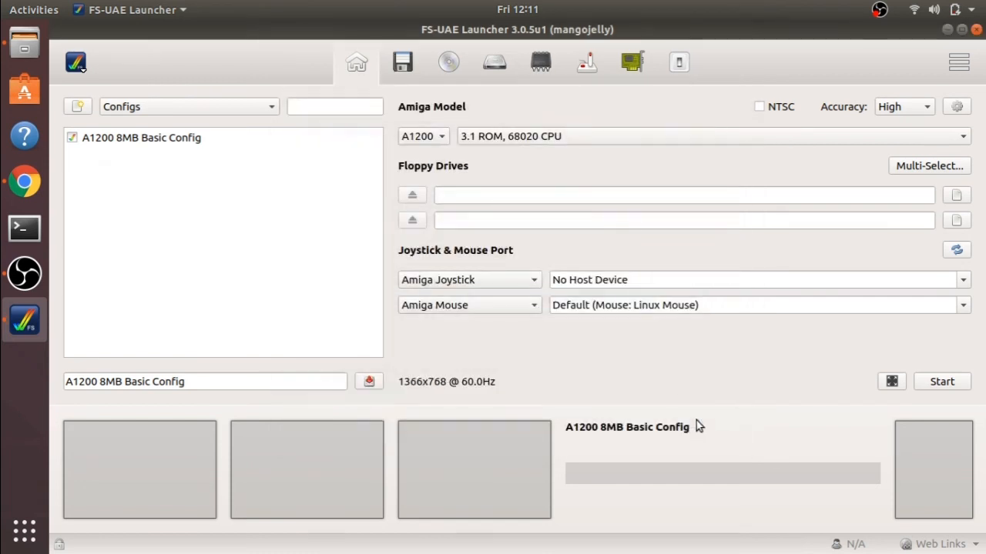
mouse_move(684, 426)
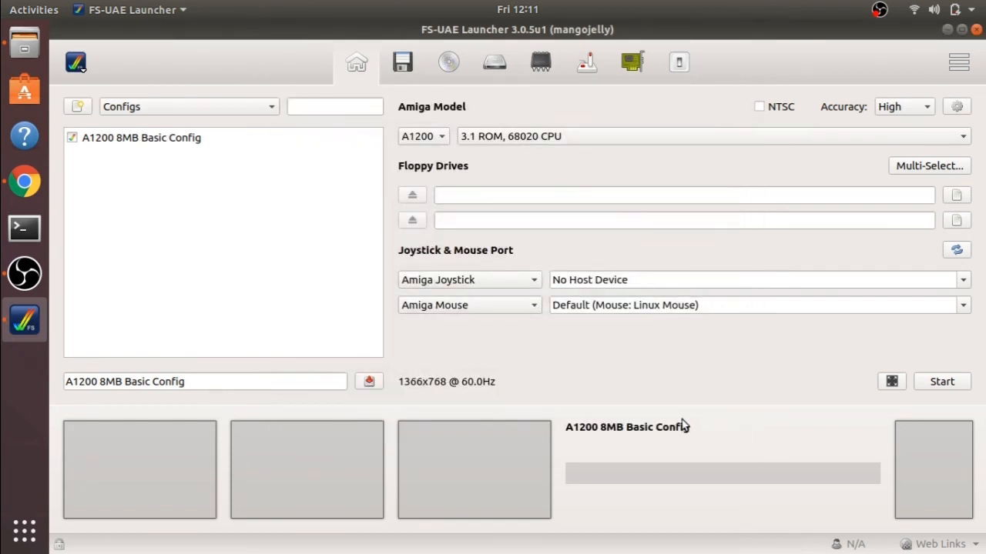
mouse_move(553, 351)
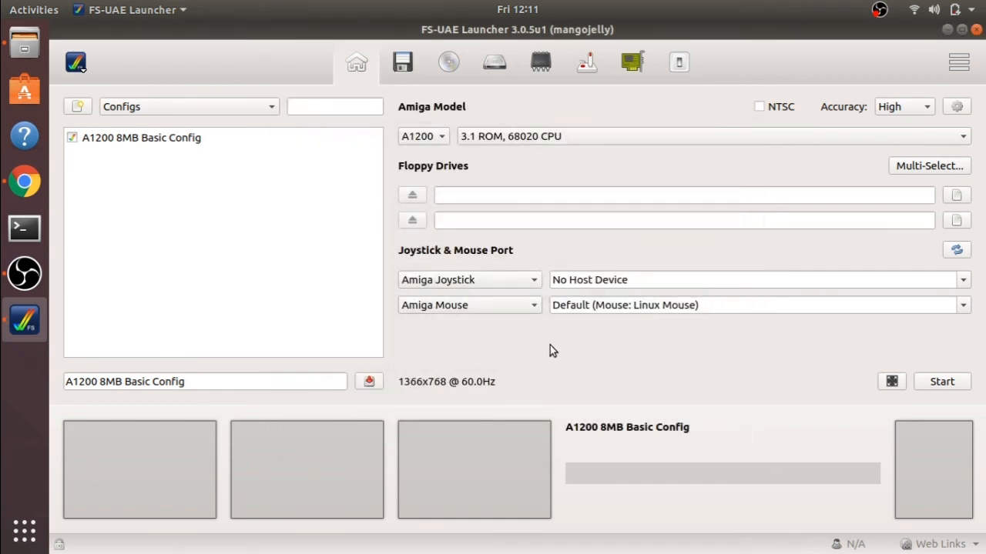
mouse_move(547, 129)
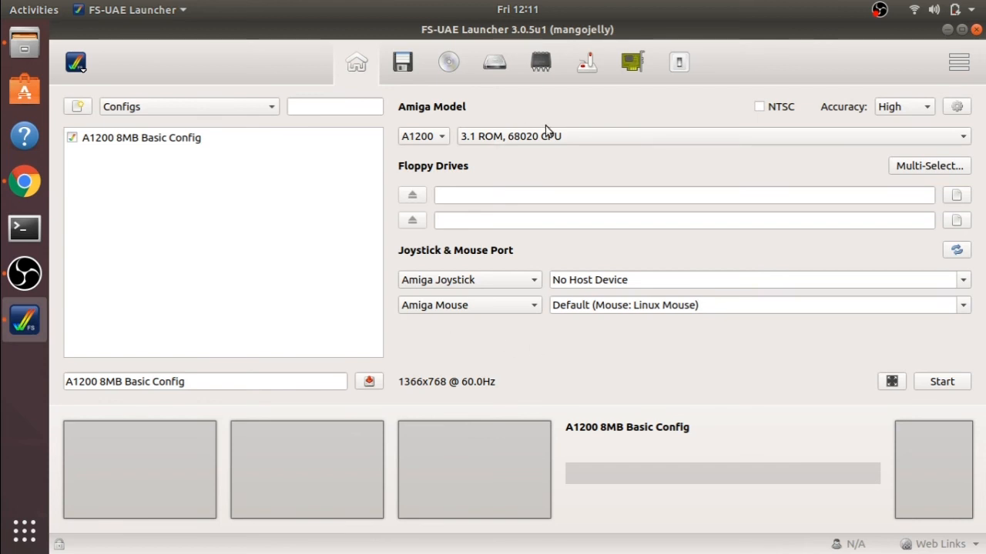
left_click(494, 63)
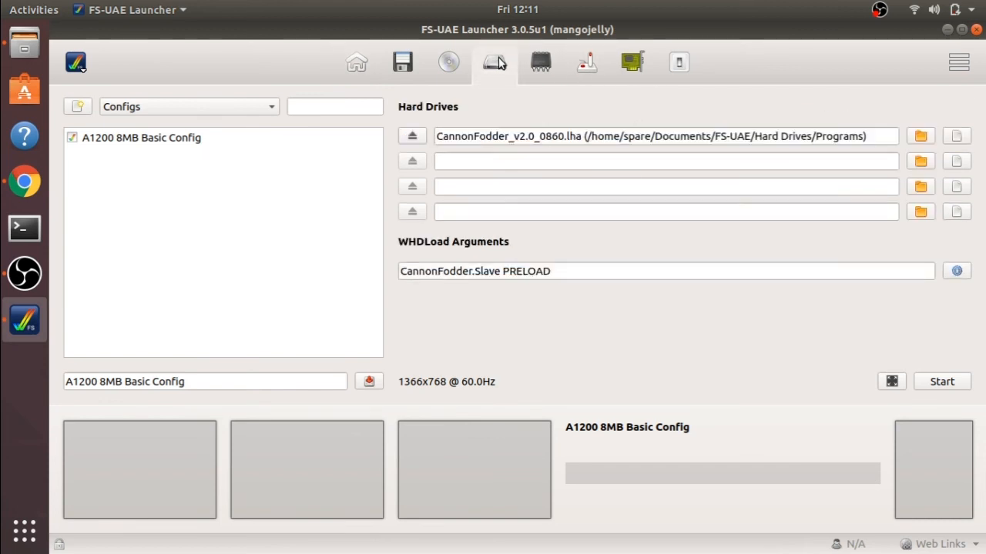
left_click(942, 381)
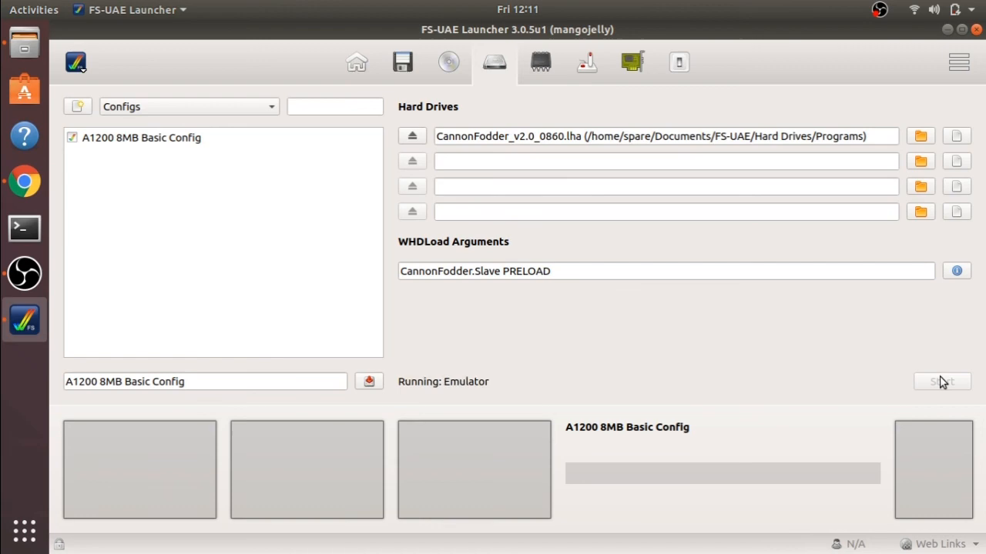
left_click(942, 381)
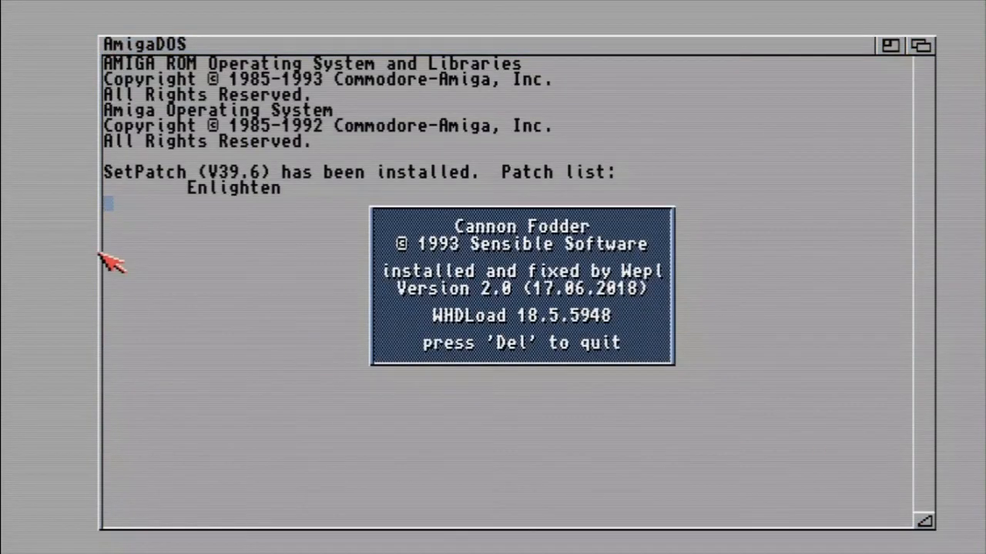
mouse_move(616, 165)
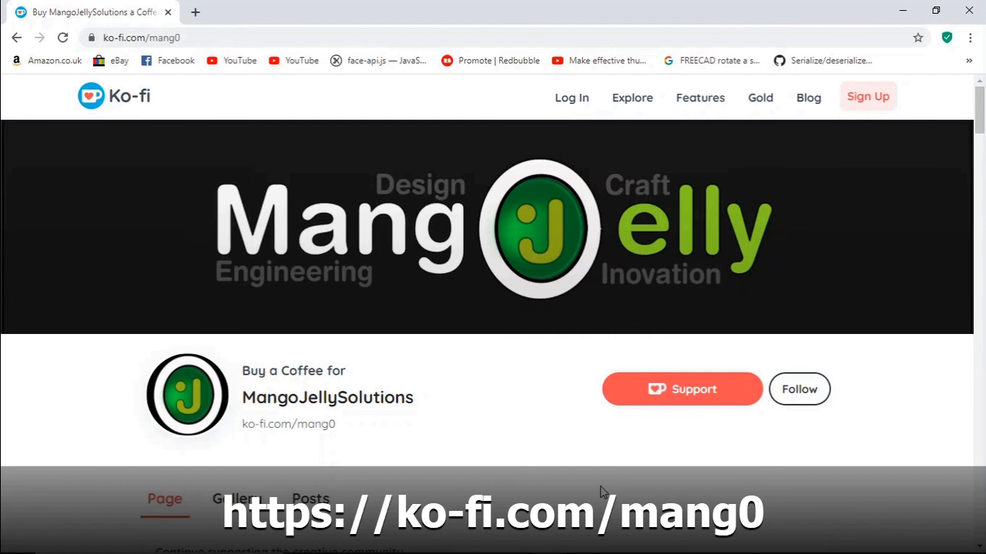
Scroll the MangoJellySolutions Ko-fi page down to the £1 Buy a Coffee form.
scroll("down", 3)
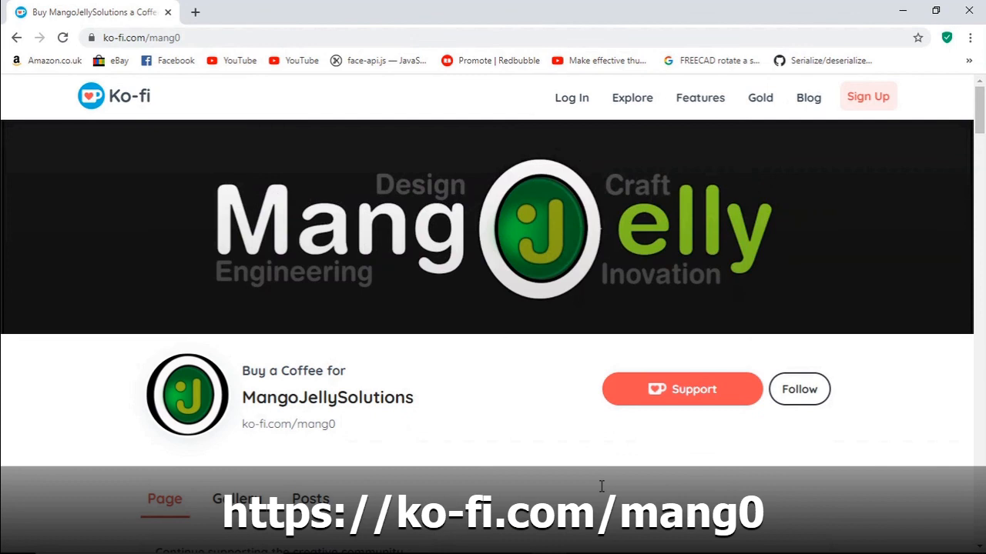
scroll("down", 3)
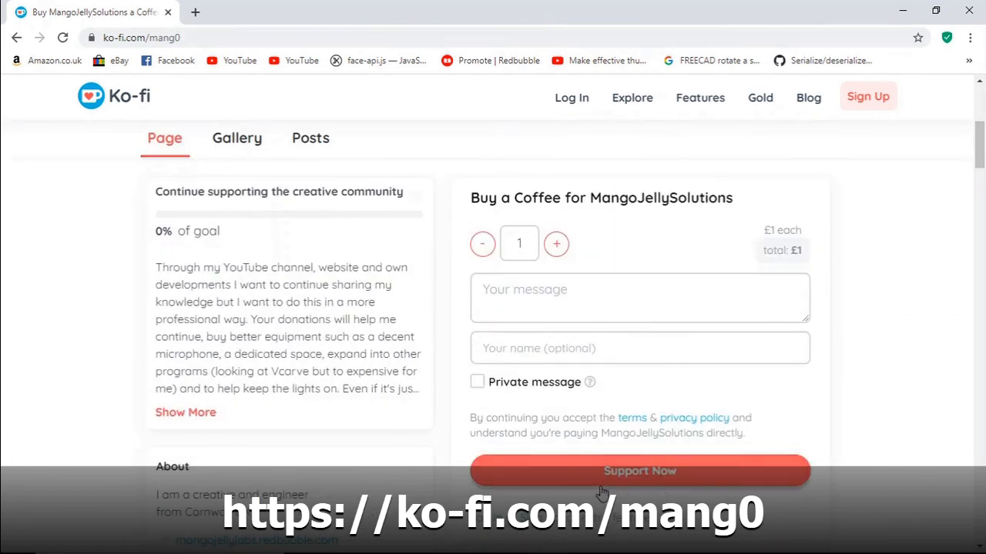